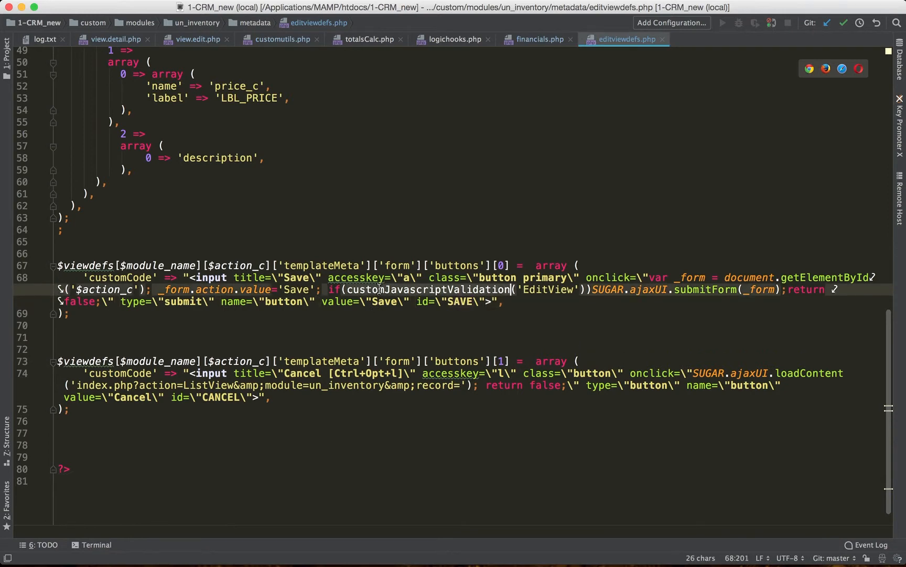
mouse_move(379, 289)
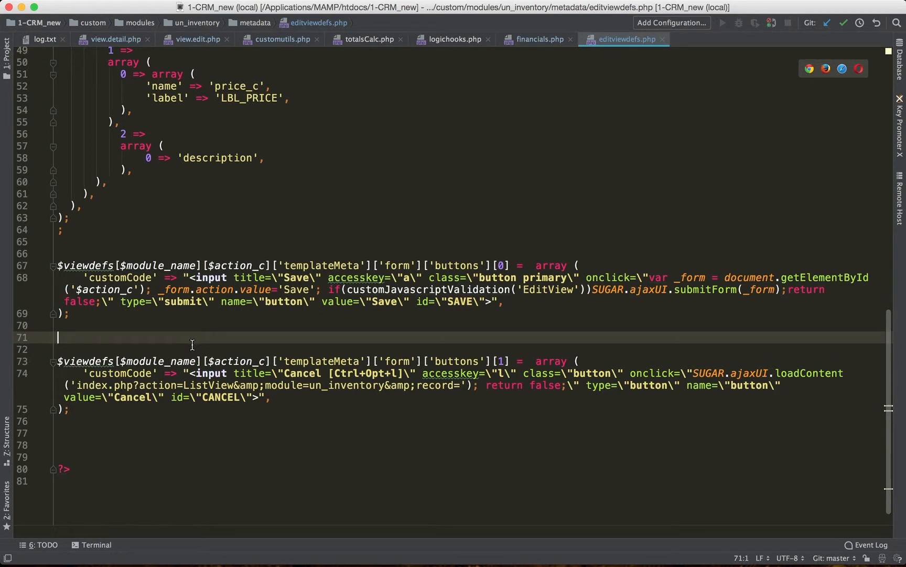
mouse_move(616, 45)
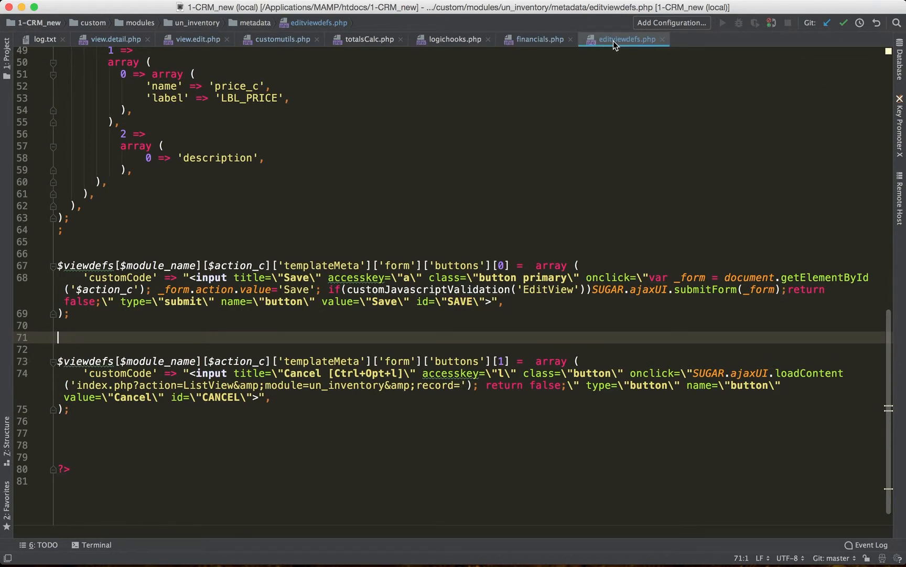
mouse_move(624, 39)
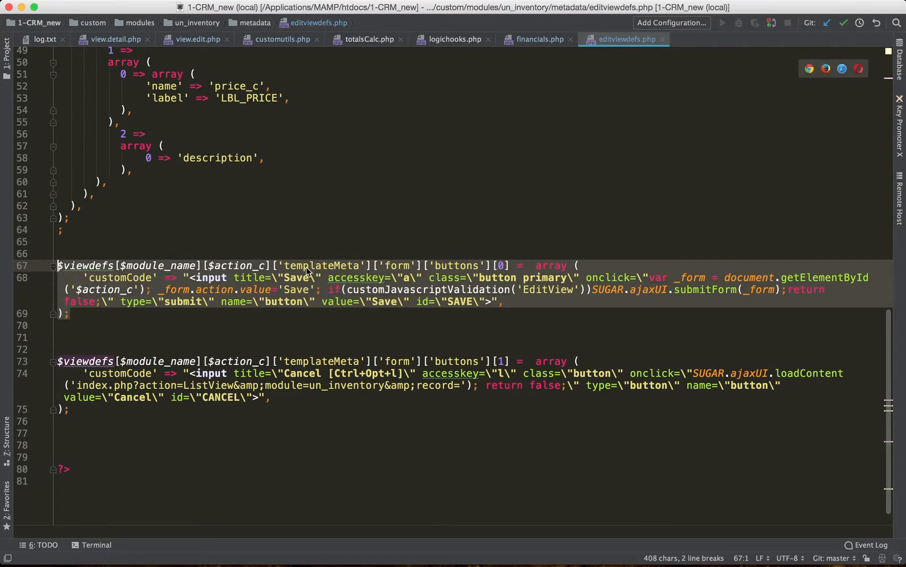
Review the Save button's onclick handler and its customJavascriptValidation call in editviewdefs.php.
scroll(up, 3)
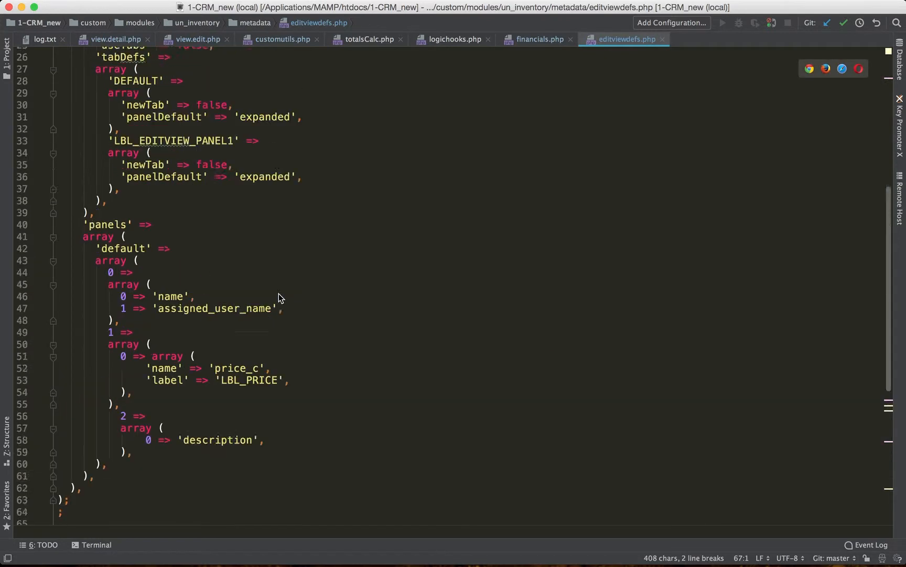
scroll(up, 3)
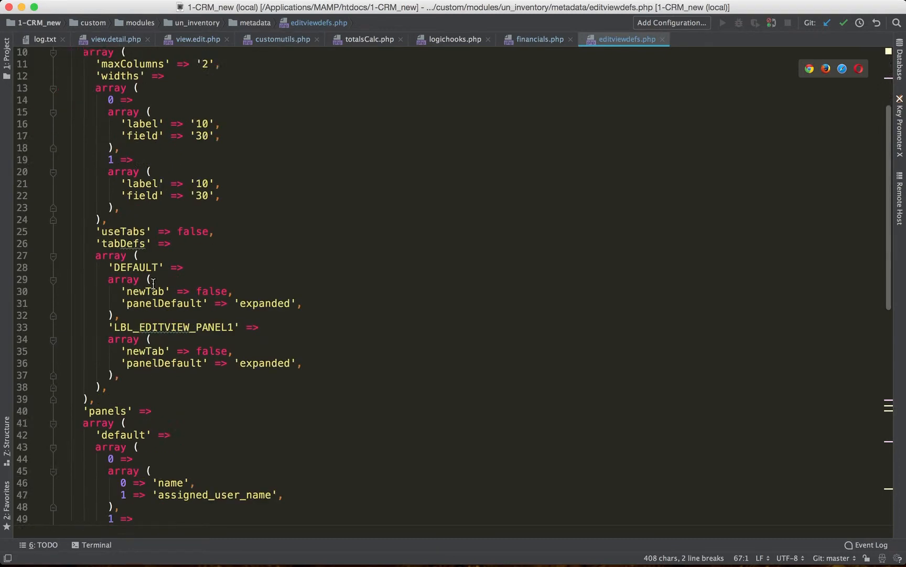
scroll(down, 3)
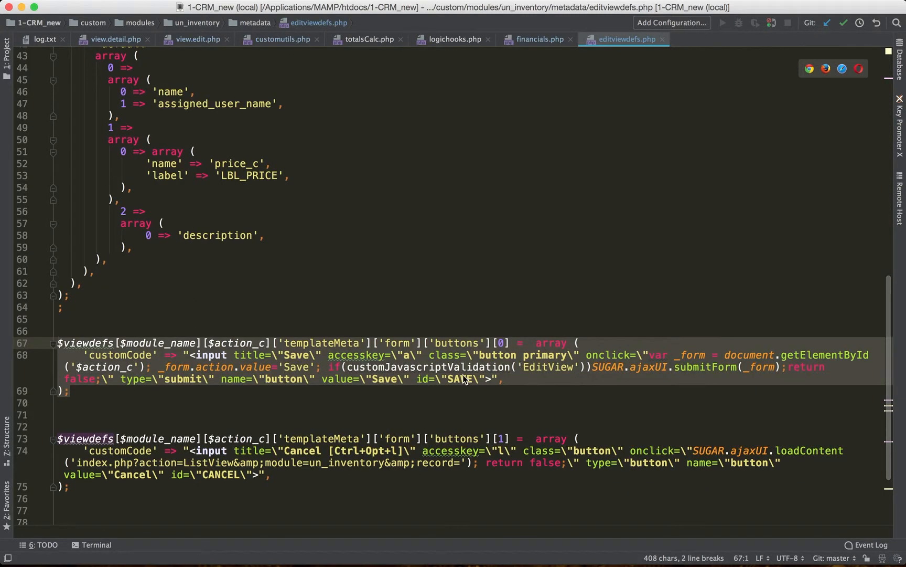
mouse_move(359, 382)
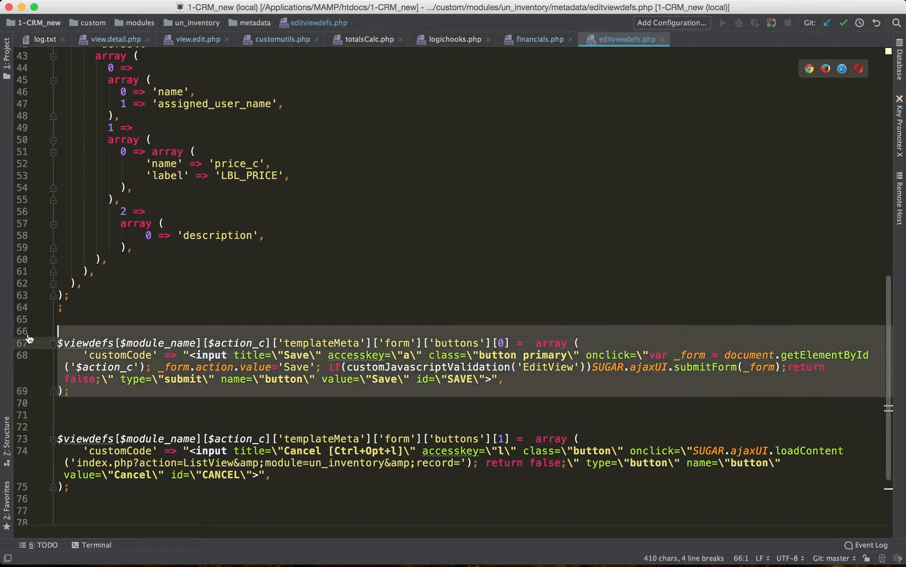
scroll(down, 3)
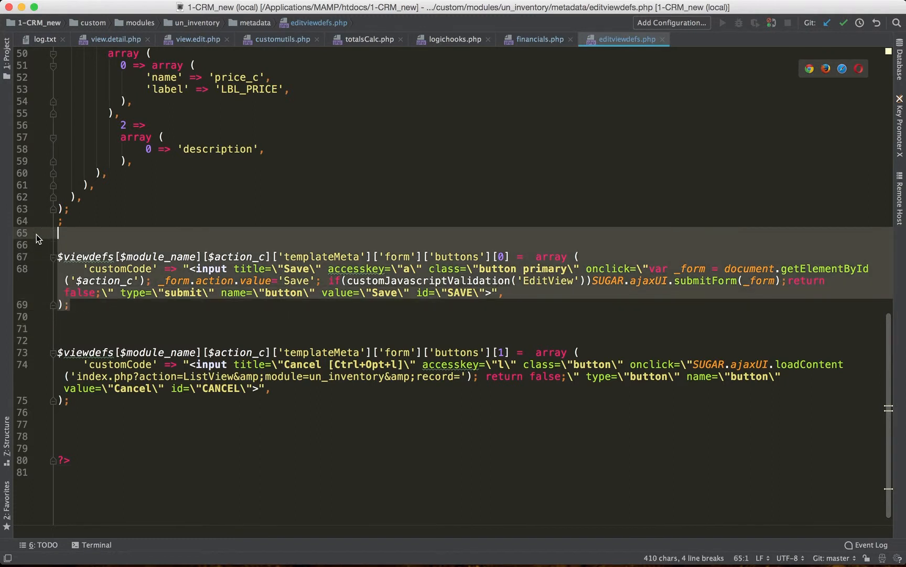
click(445, 316)
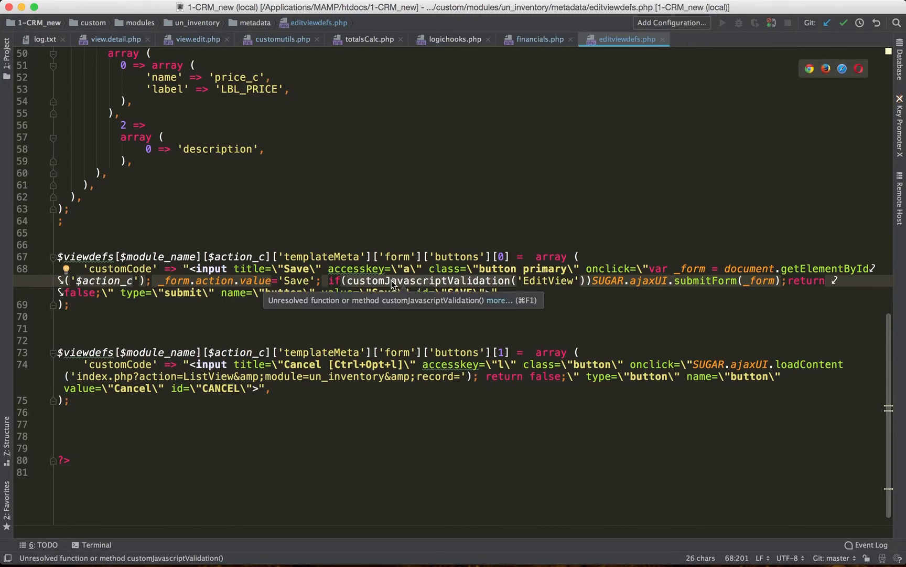
mouse_move(485, 287)
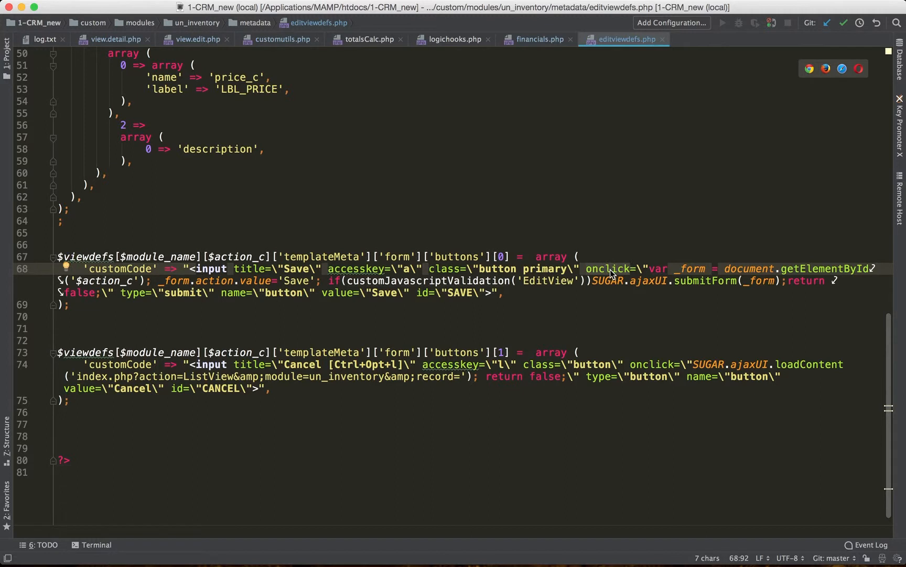
click(371, 316)
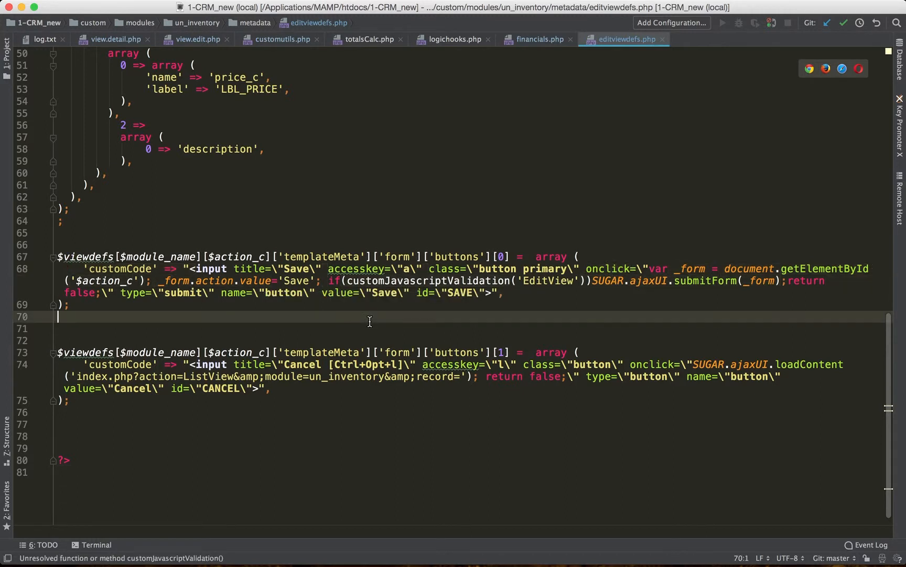
click(409, 280)
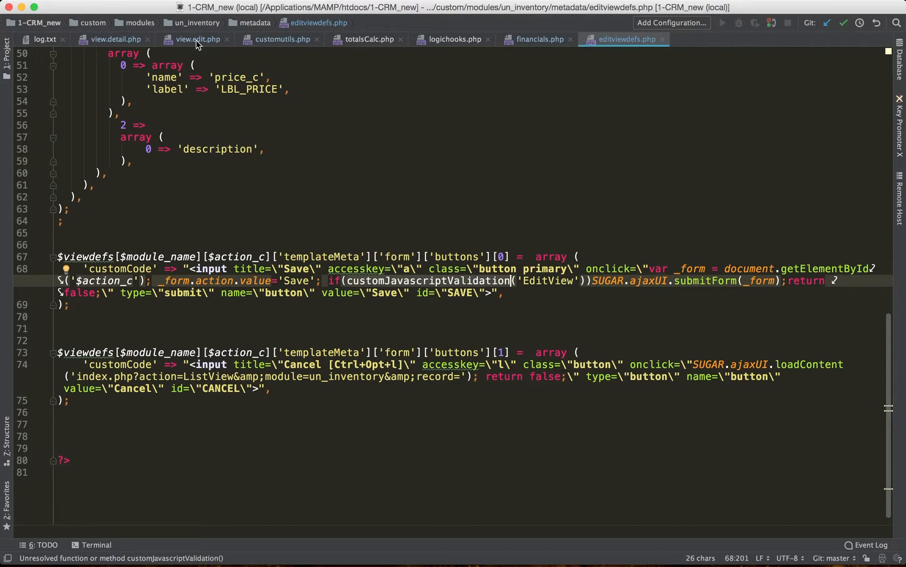
Examine view.edit.php's display function and the line that shows the loading screen.
click(196, 39)
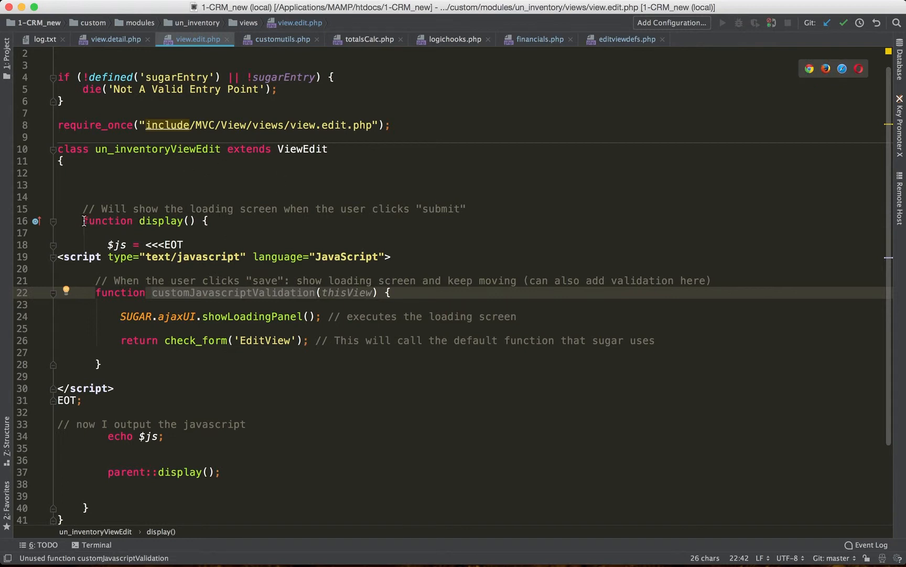
click(161, 220)
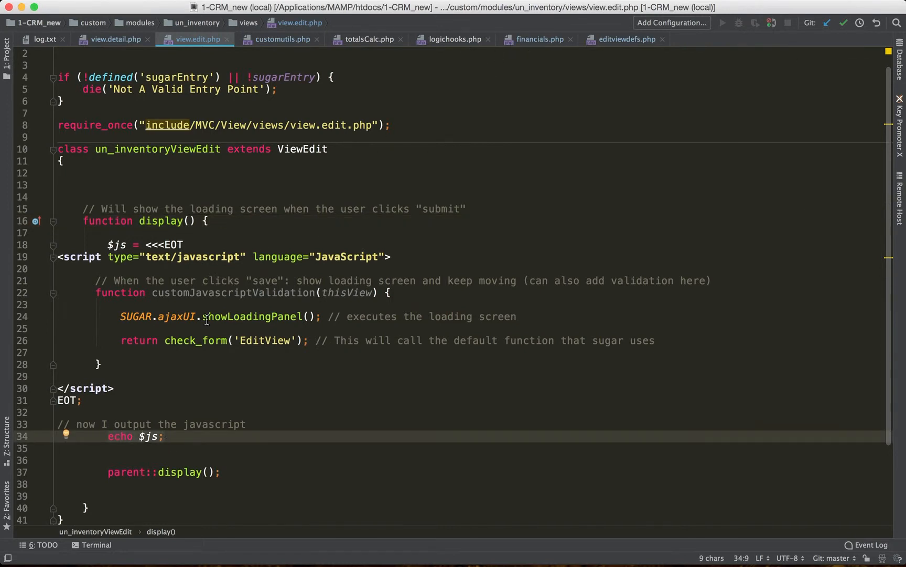
click(207, 316)
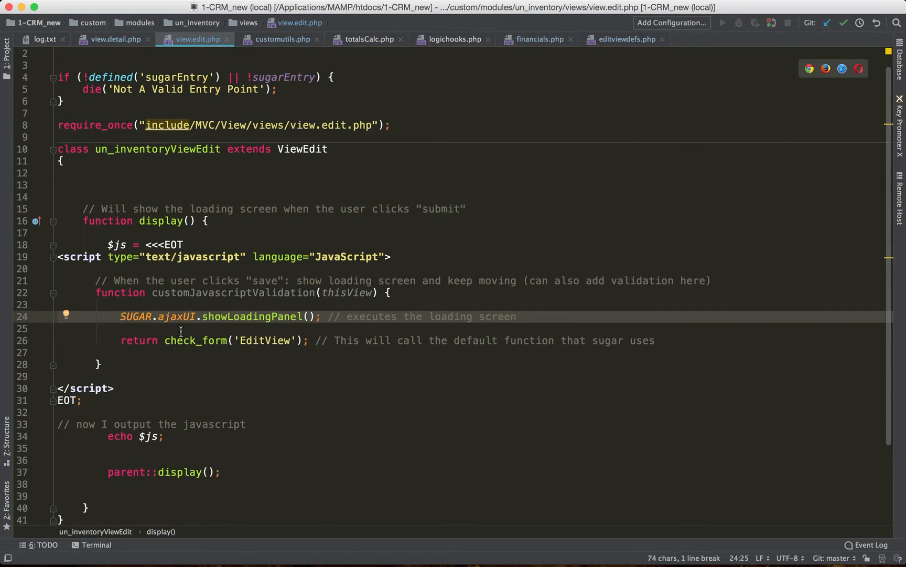
mouse_move(532, 46)
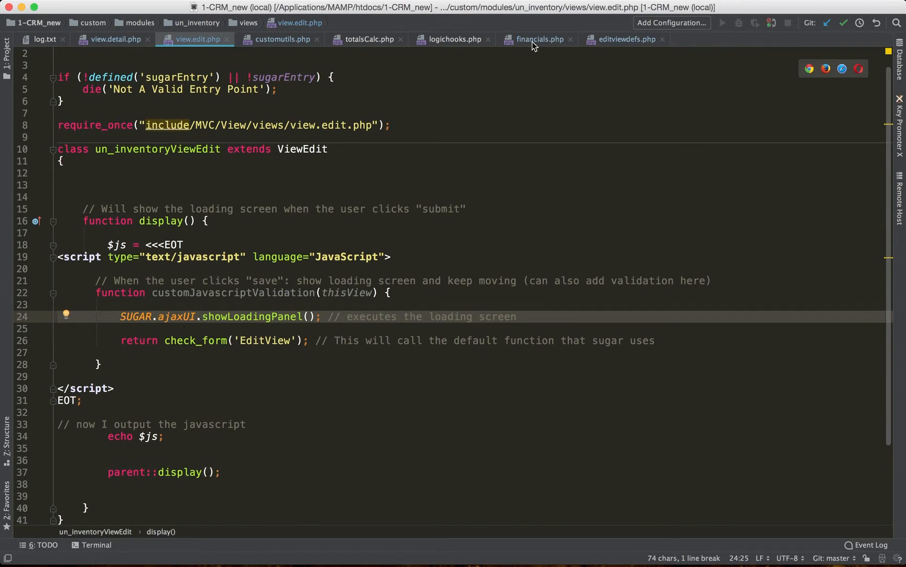
mouse_move(228, 295)
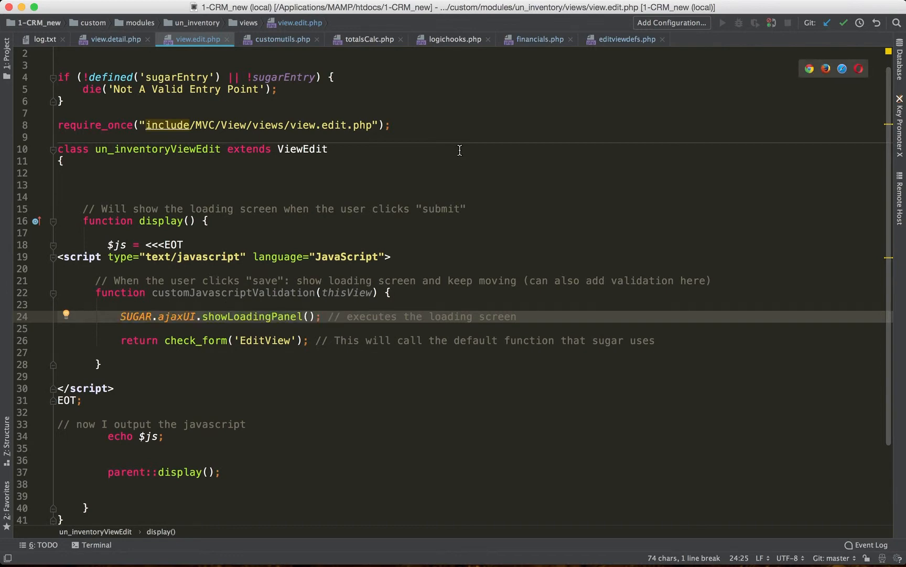
Step through logichooks.php and customutils.php back to the editviewdefs.php buttons.
click(455, 39)
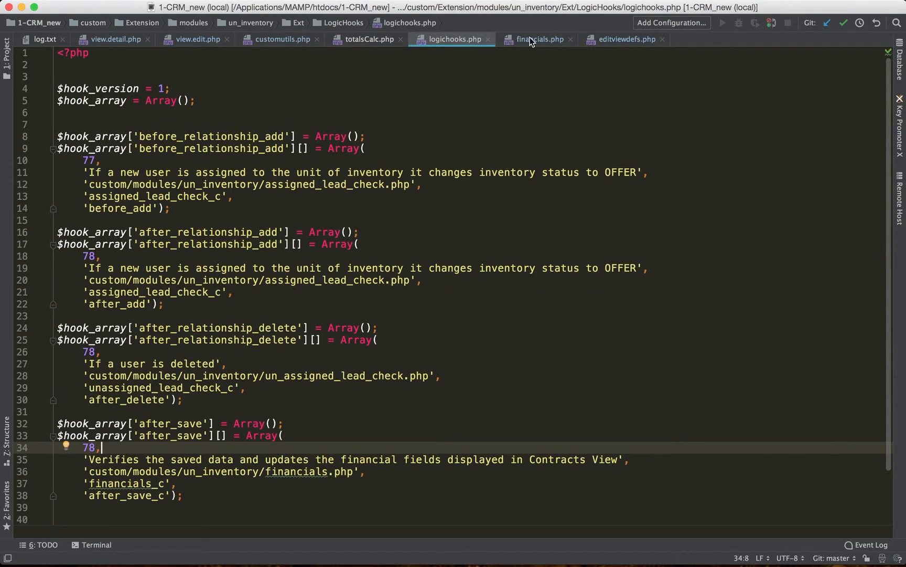
click(279, 39)
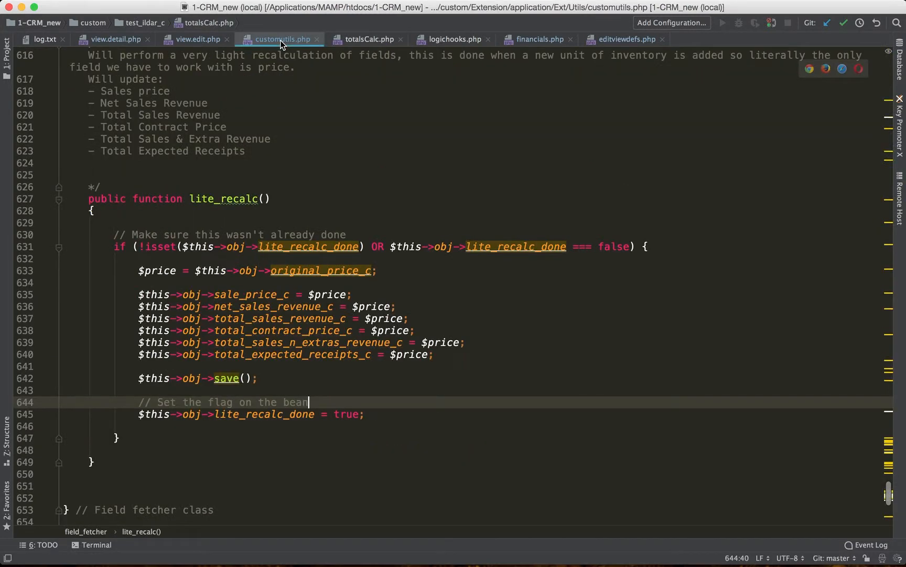
click(624, 39)
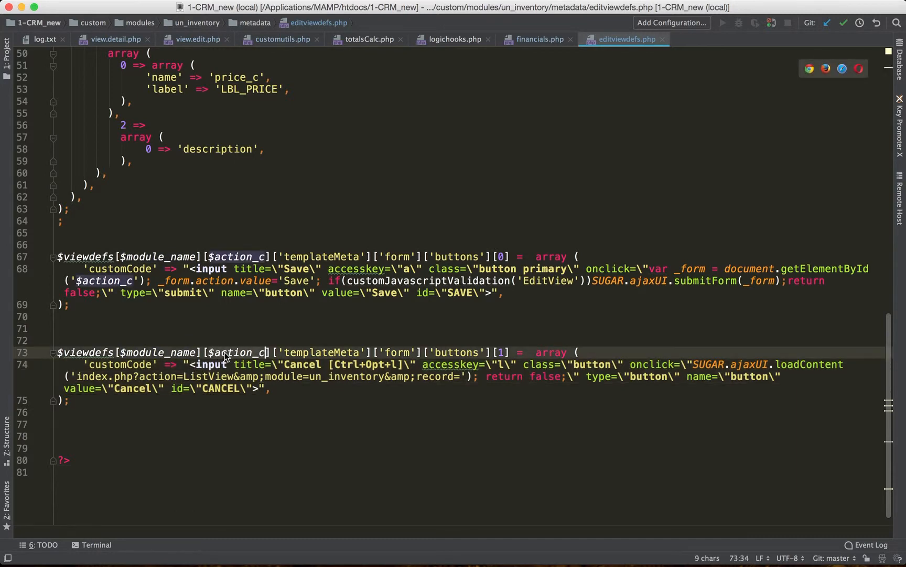
Scroll from $action_c down to the Cancel button customCode loading the un_inventory list view.
scroll(up, 3)
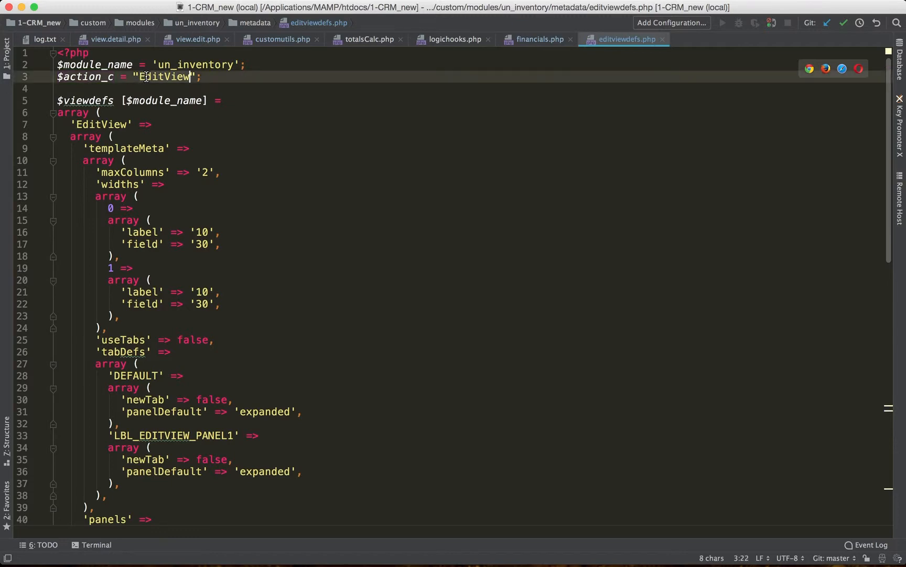
scroll(down, 3)
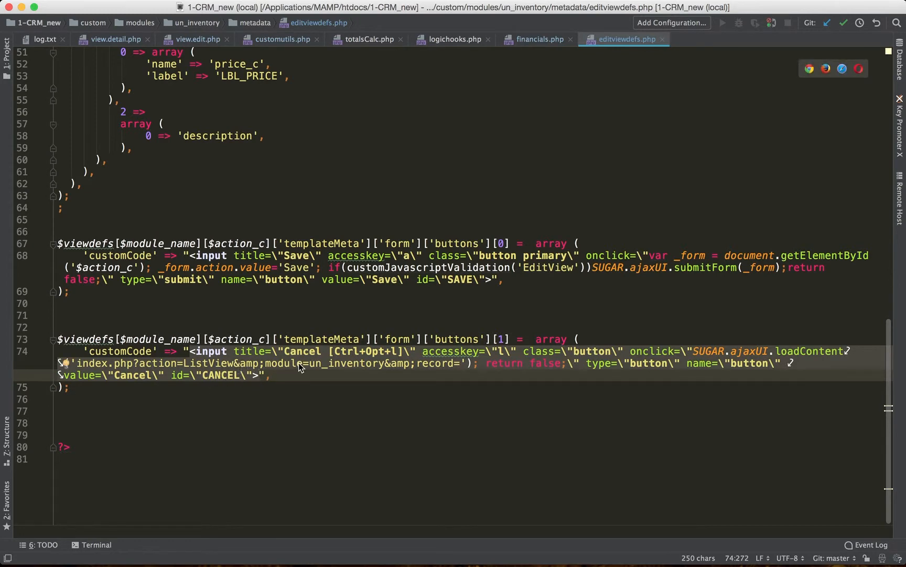
mouse_move(305, 366)
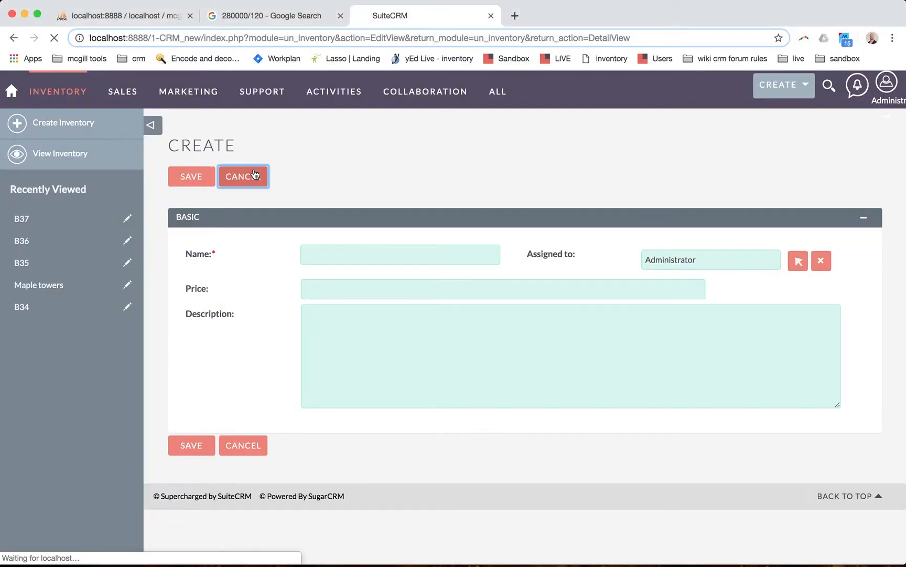
Confirm Cancel lands on the inventory list, then return to the new inventory form.
click(242, 176)
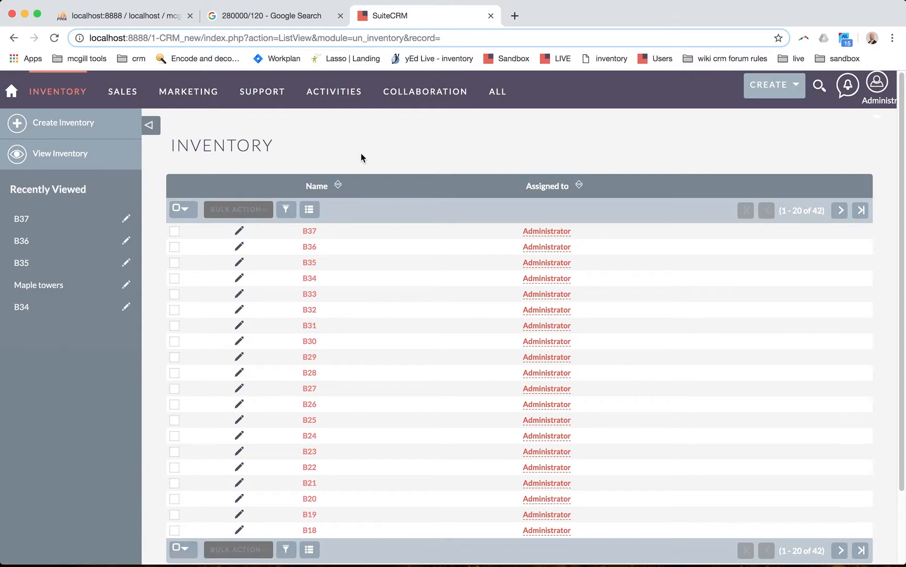
mouse_move(24, 43)
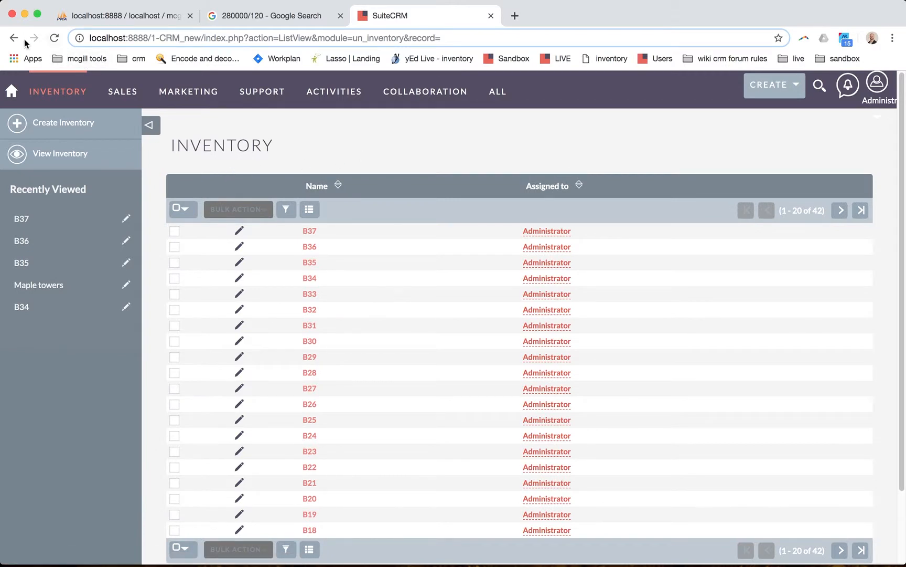
click(63, 123)
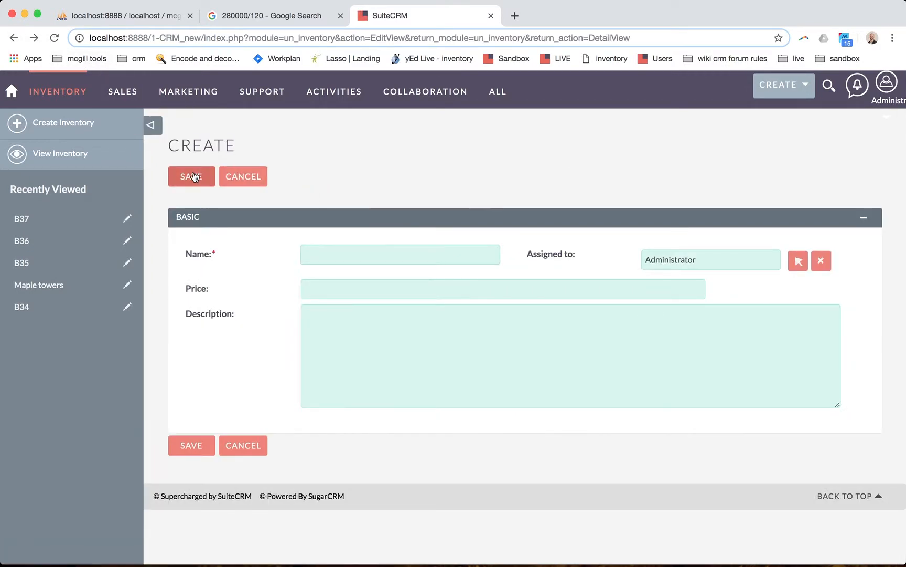
Save a new inventory record named B38 via the custom Save button, then return to PhpStorm.
click(400, 254)
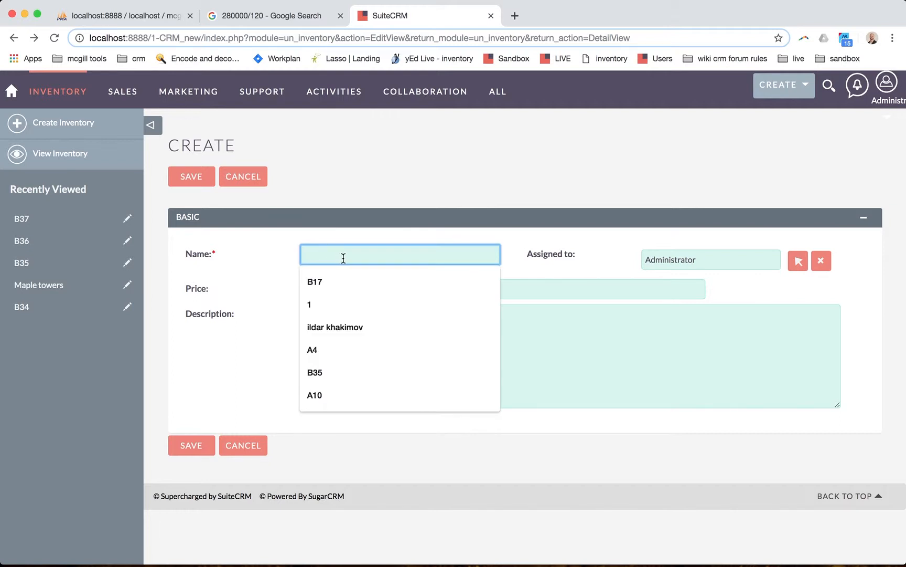
text(B38)
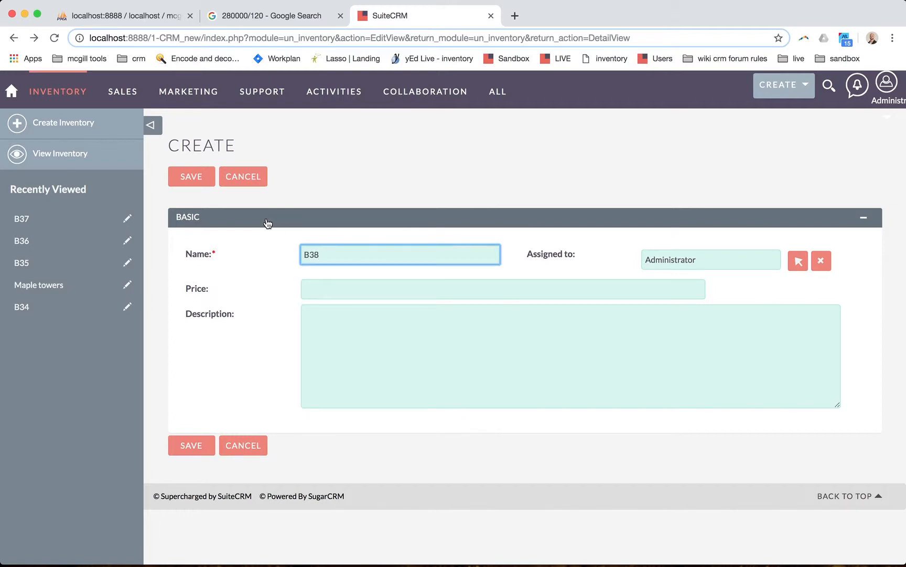
click(191, 176)
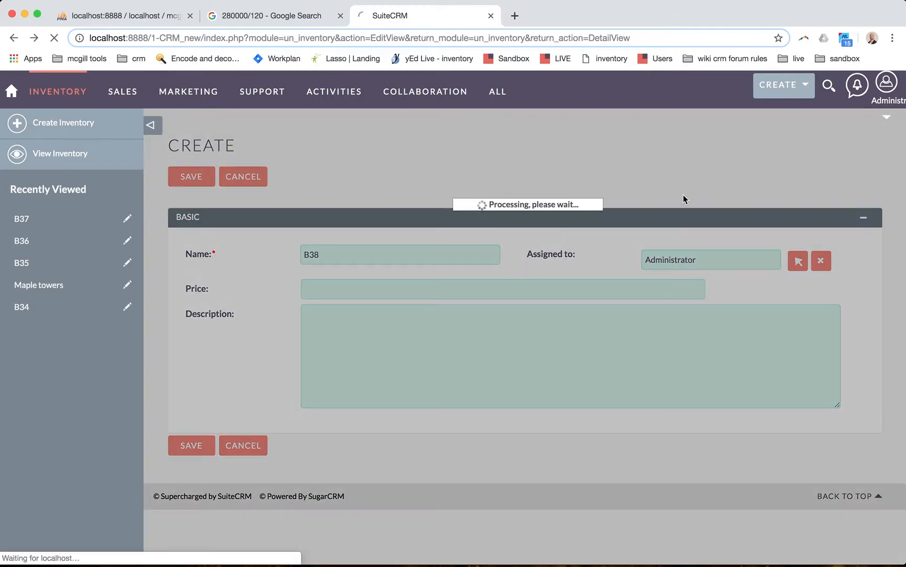
mouse_move(534, 227)
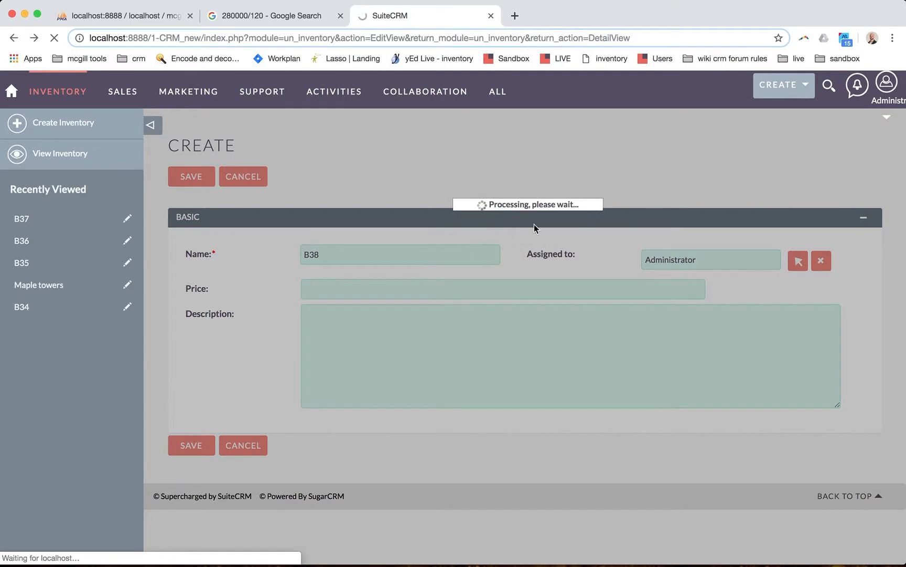
mouse_move(499, 222)
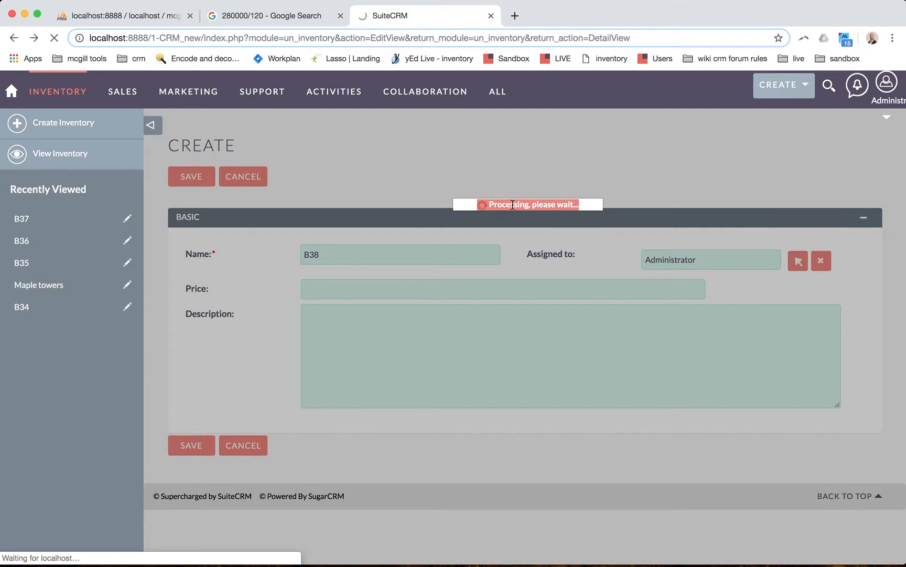
click(191, 176)
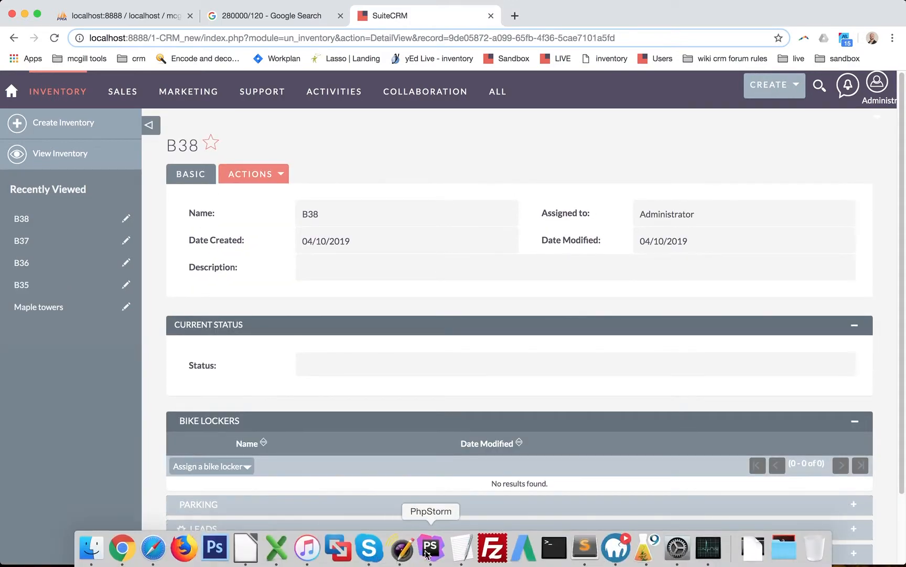
click(430, 547)
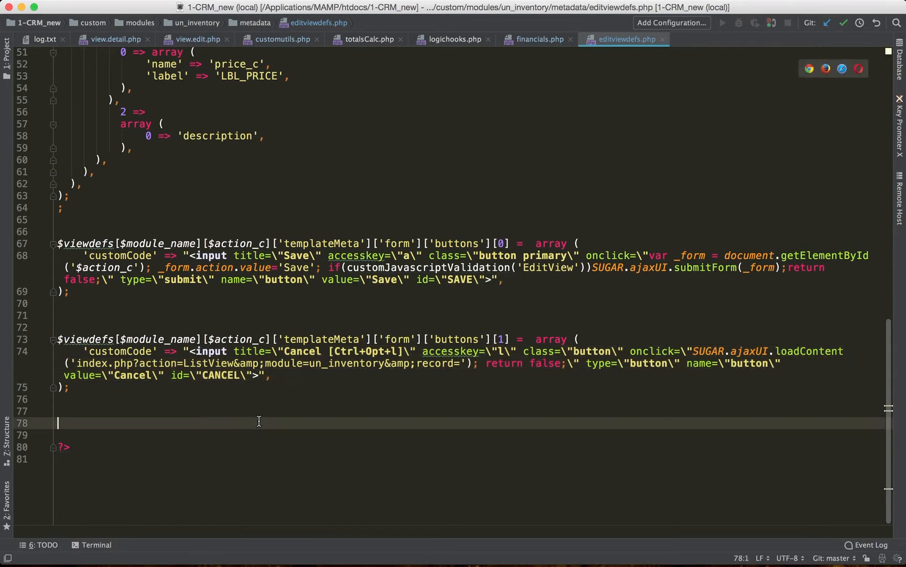
mouse_move(93, 393)
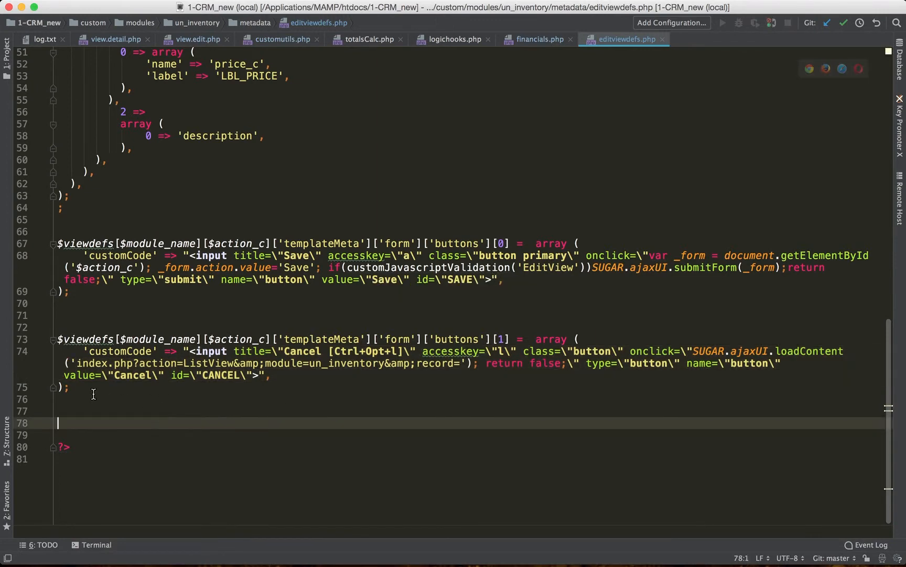